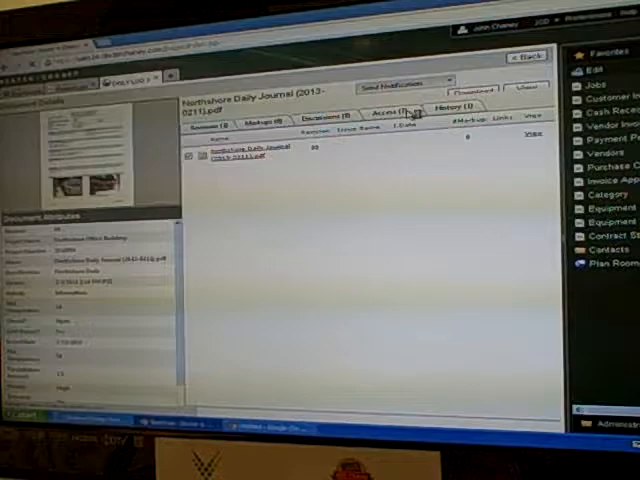
Start the send-notification action for the Northshore Daily Journal document
click(390, 80)
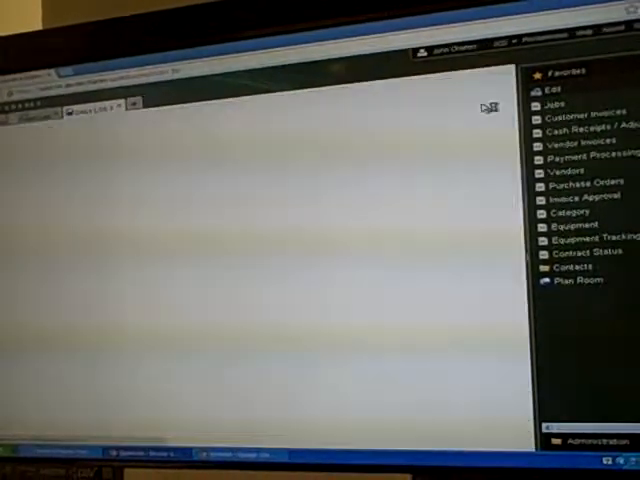
Select a project team contact from the contact list to notify about the journal
click(572, 268)
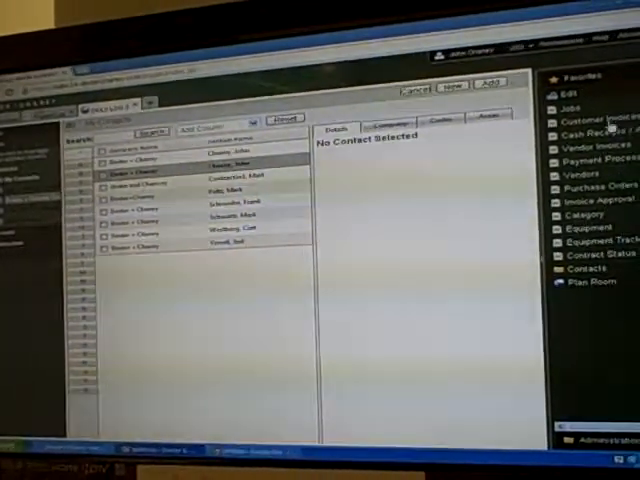
click(224, 148)
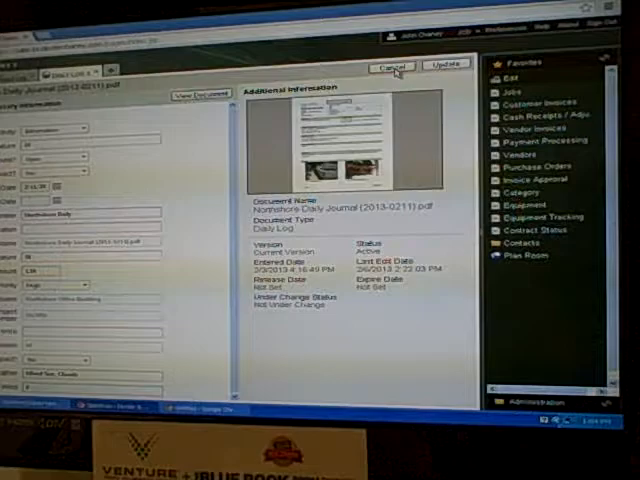
Review the journal's Access and History records, then leave the document view
click(388, 66)
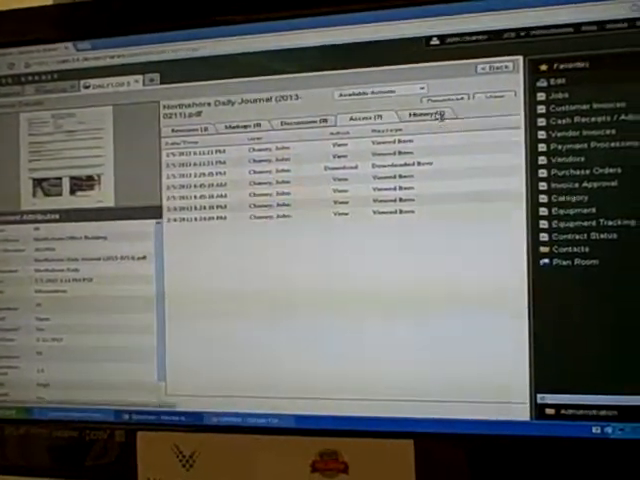
click(304, 124)
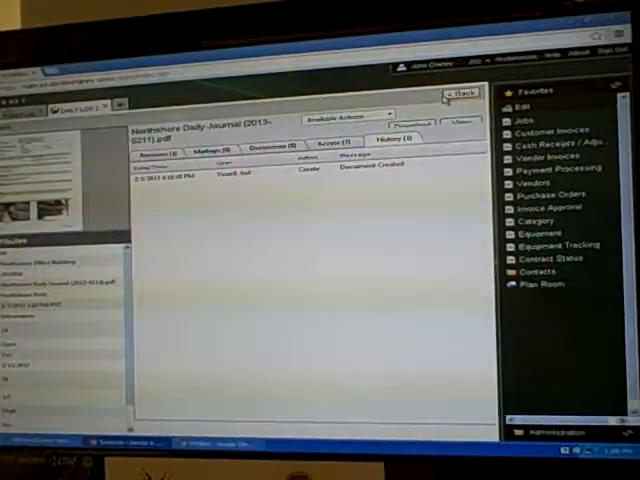
click(460, 92)
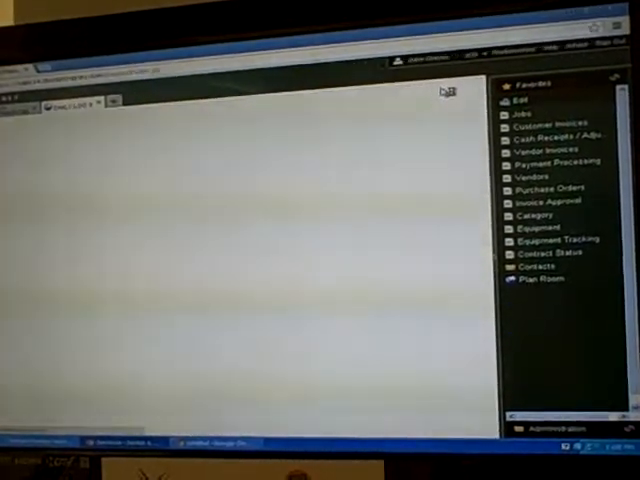